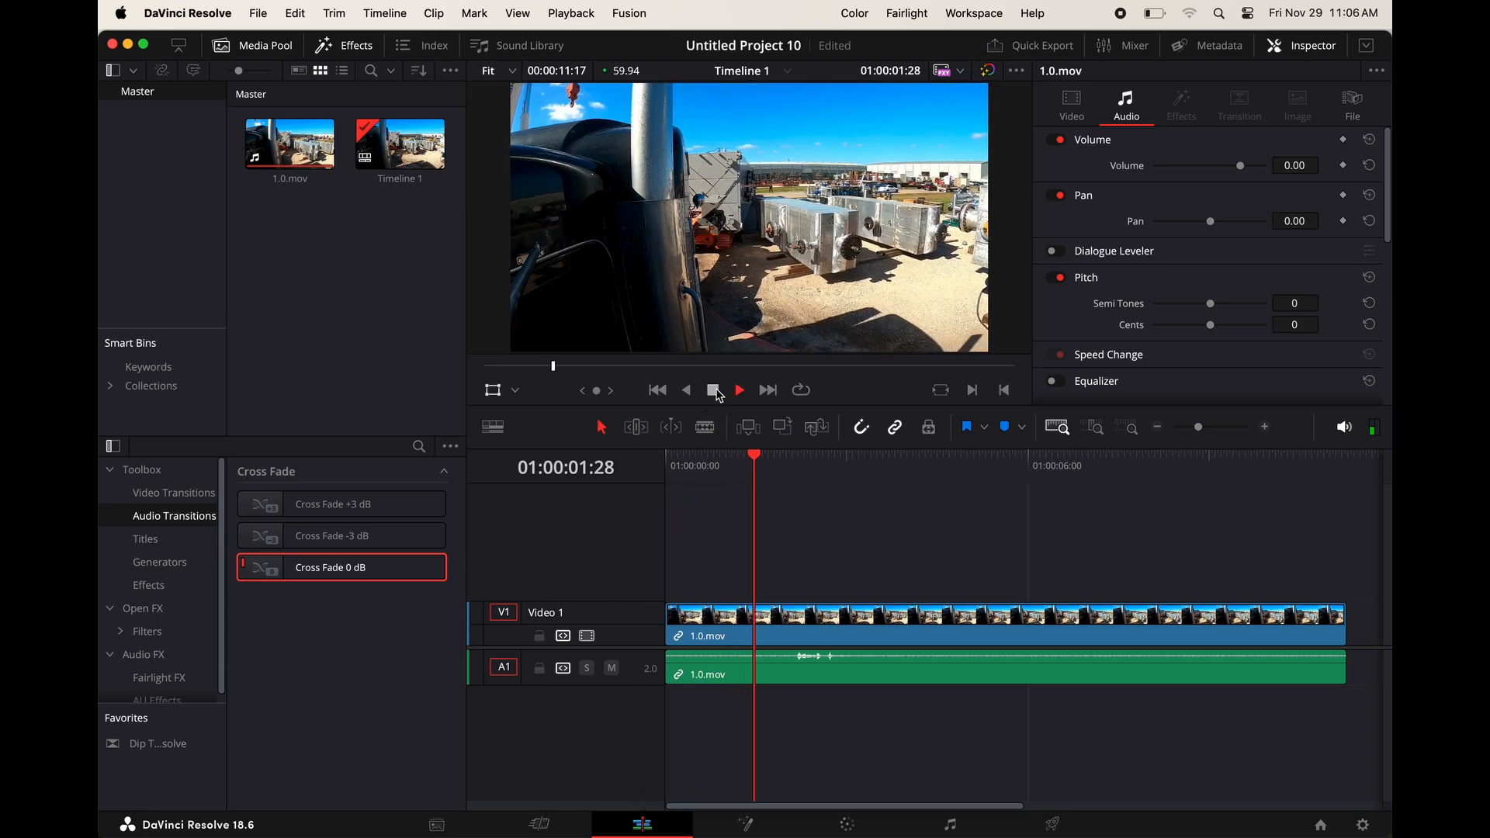
Step: Stop playback, lock the Video 1 track and switch to the Blade tool
left_click(714, 390)
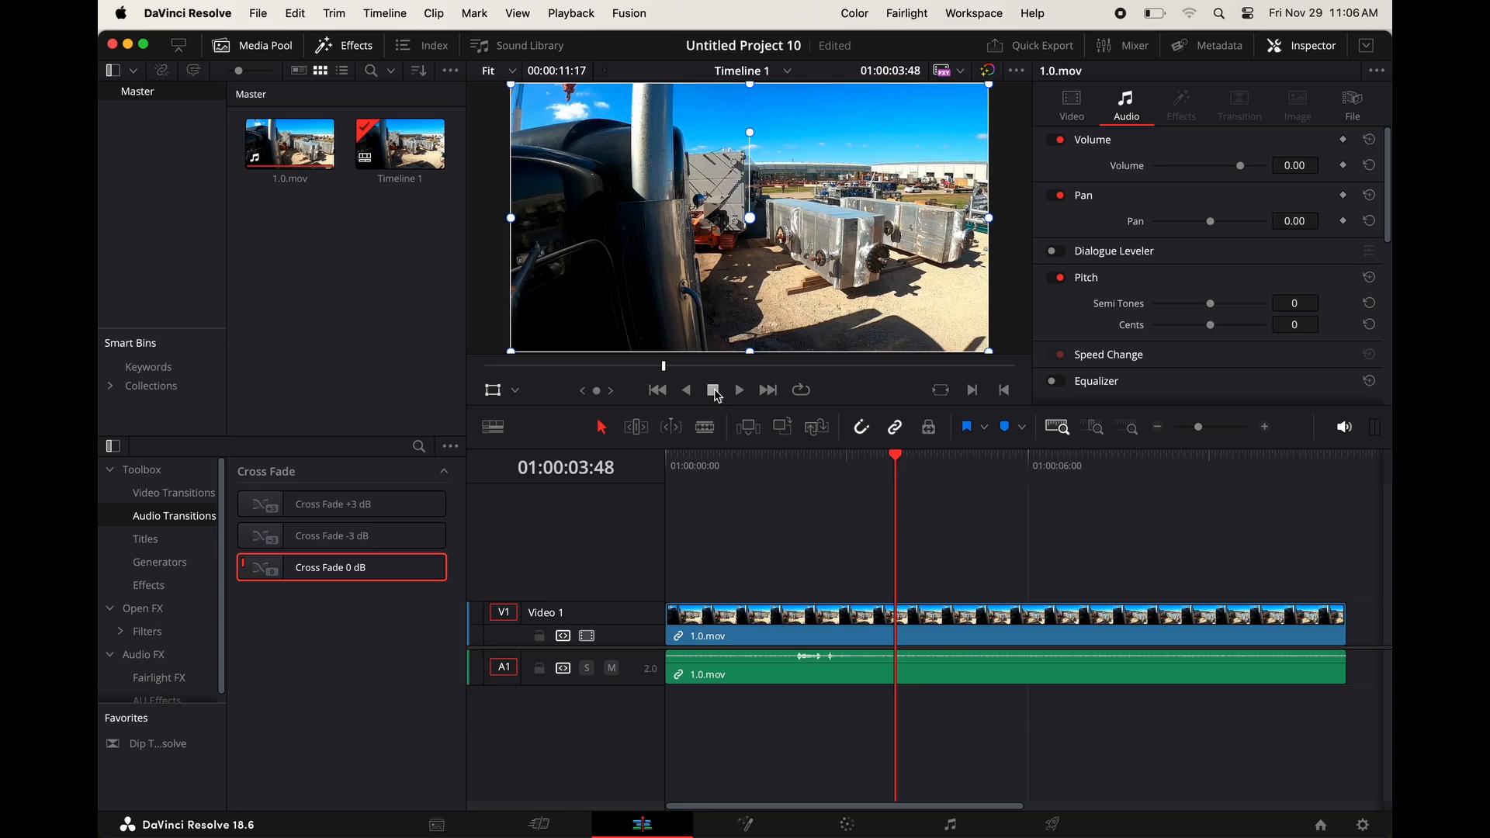
mouse_move(537, 636)
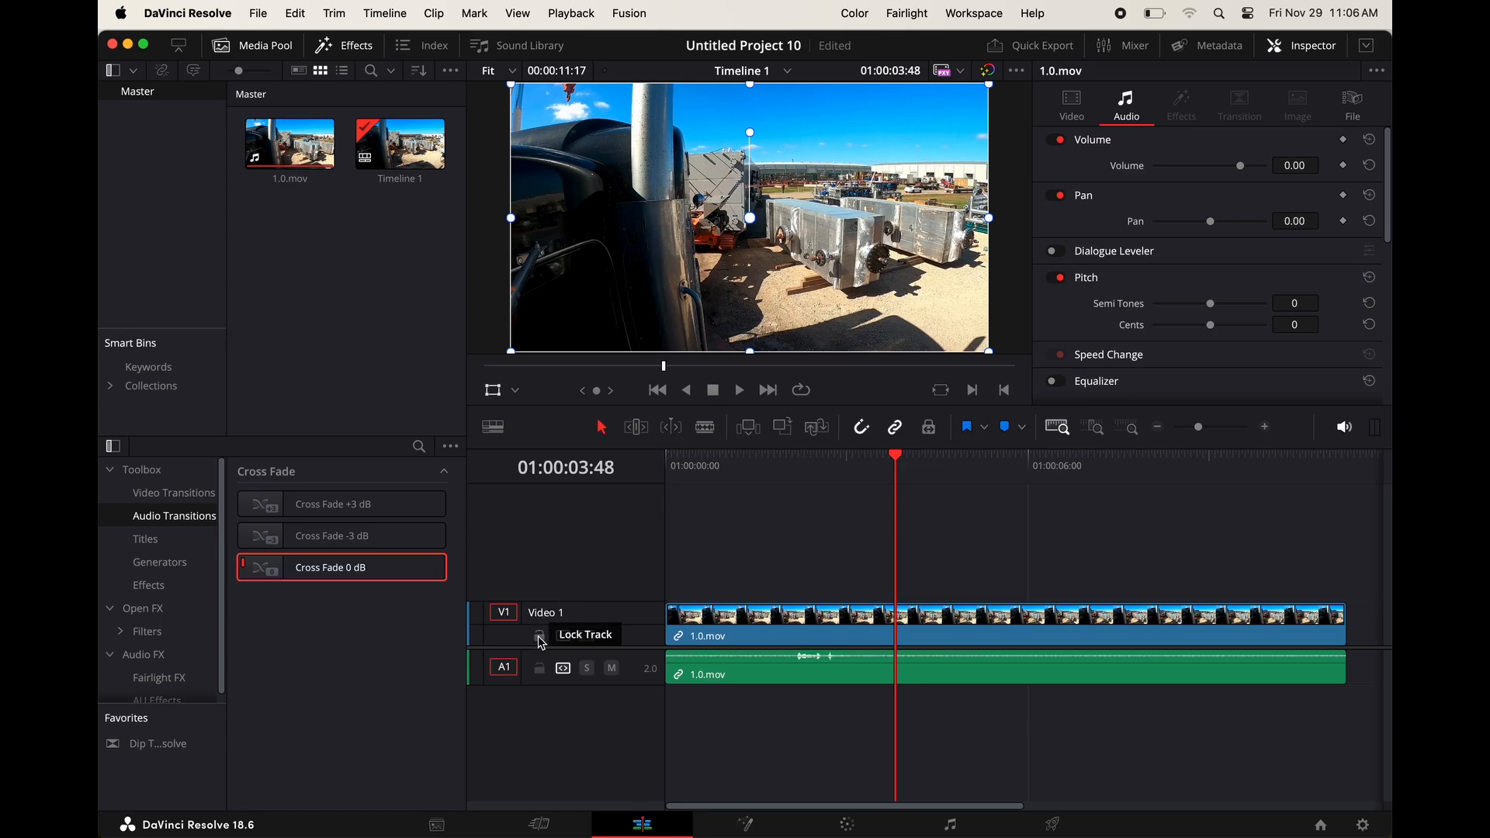
left_click(539, 637)
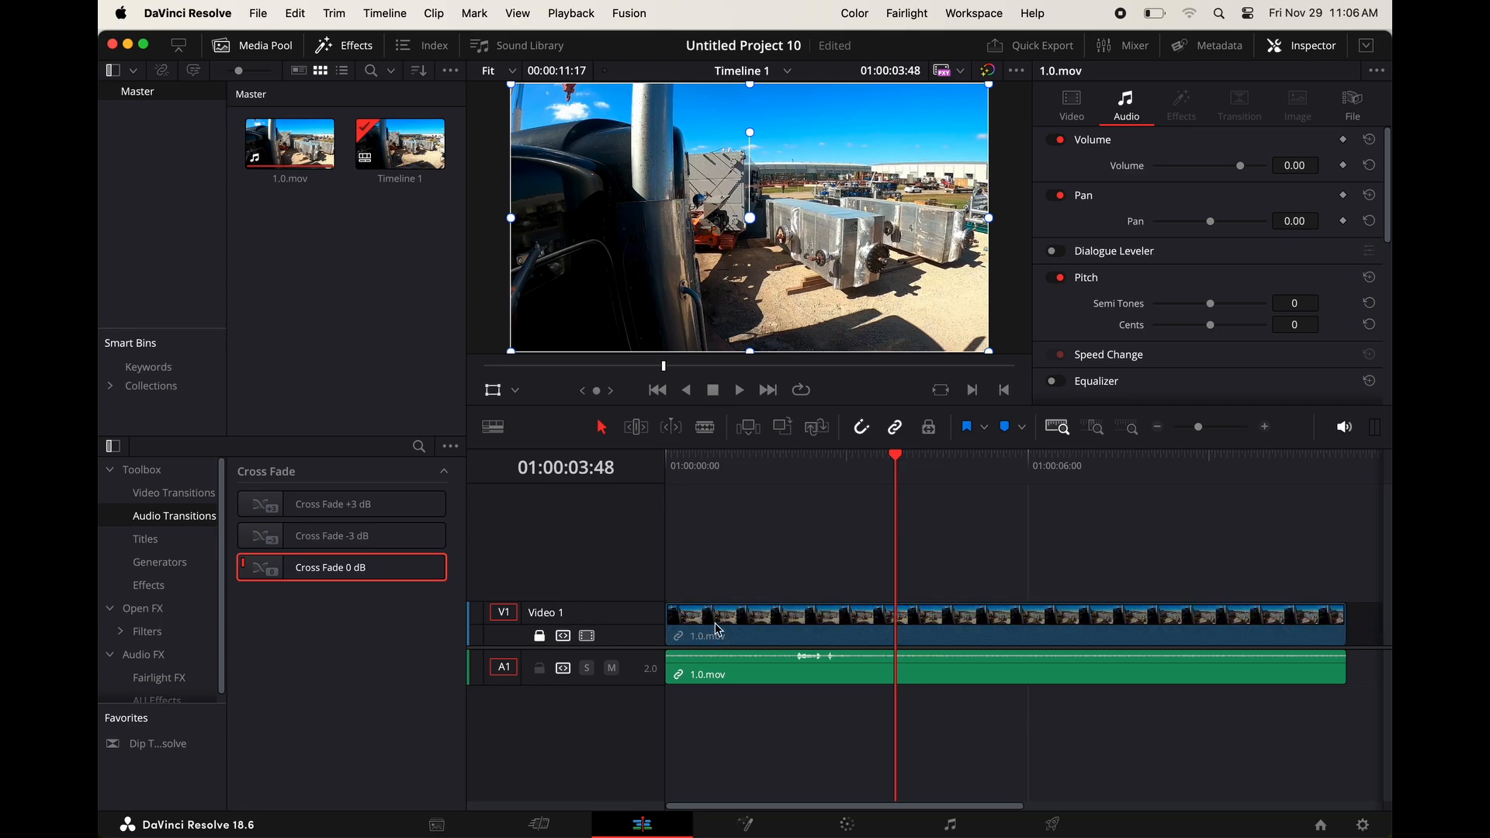
left_click(780, 674)
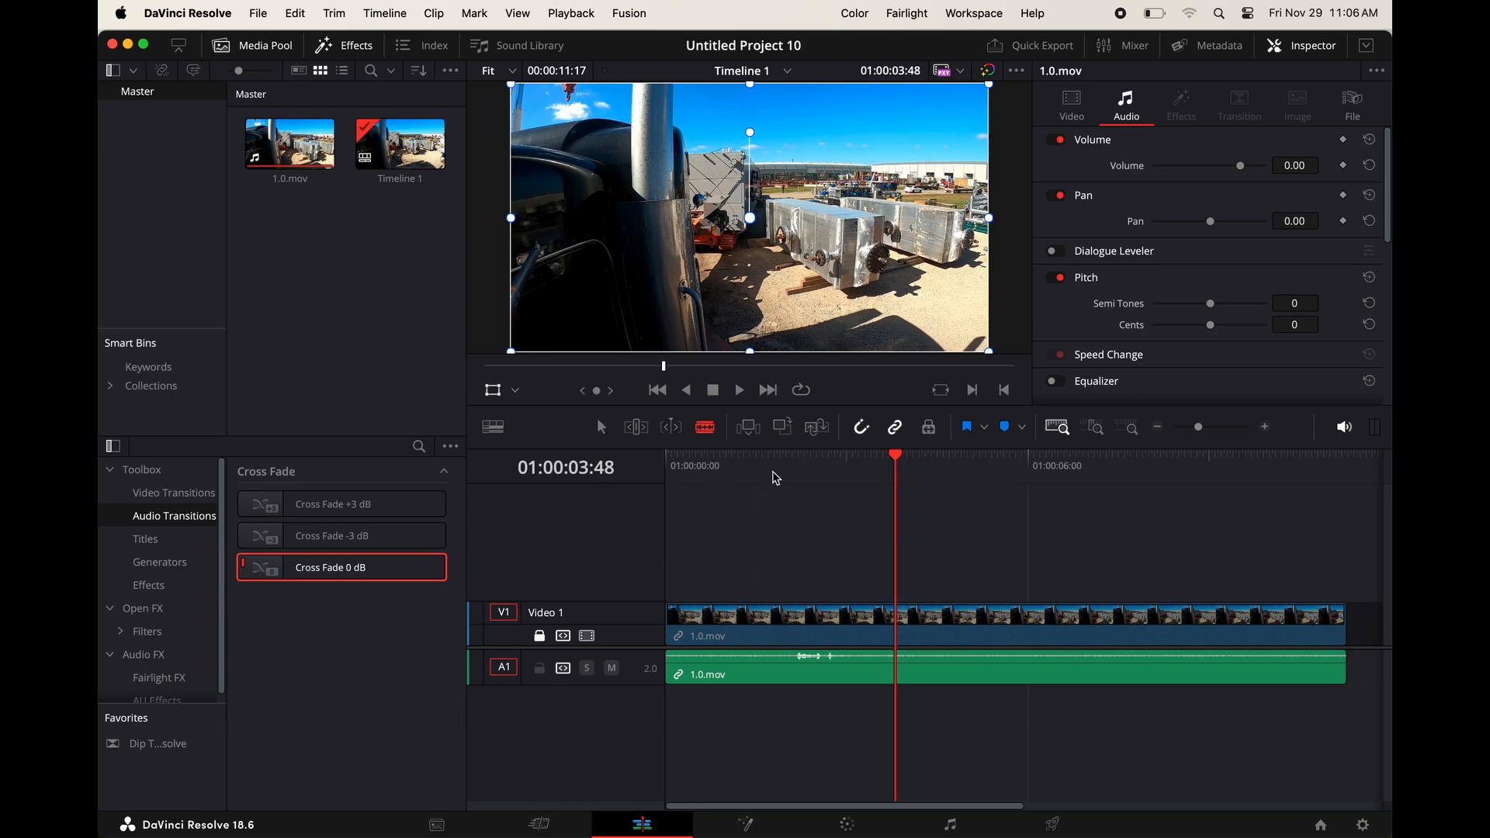
Step: Split A1 around the cough and remove the cough section, leaving a gap
left_click_drag(894, 455, 774, 455)
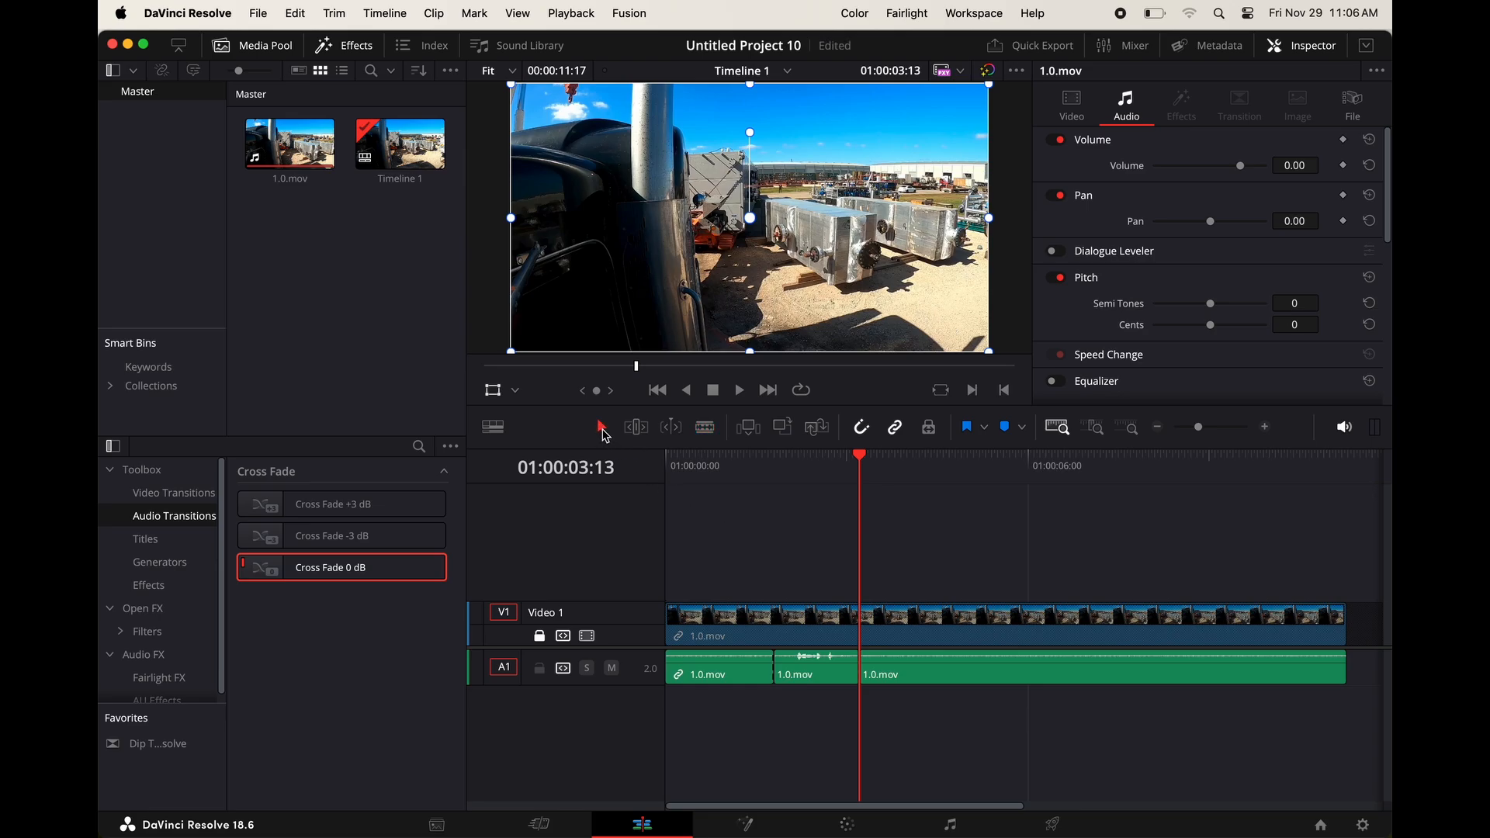
left_click(815, 674)
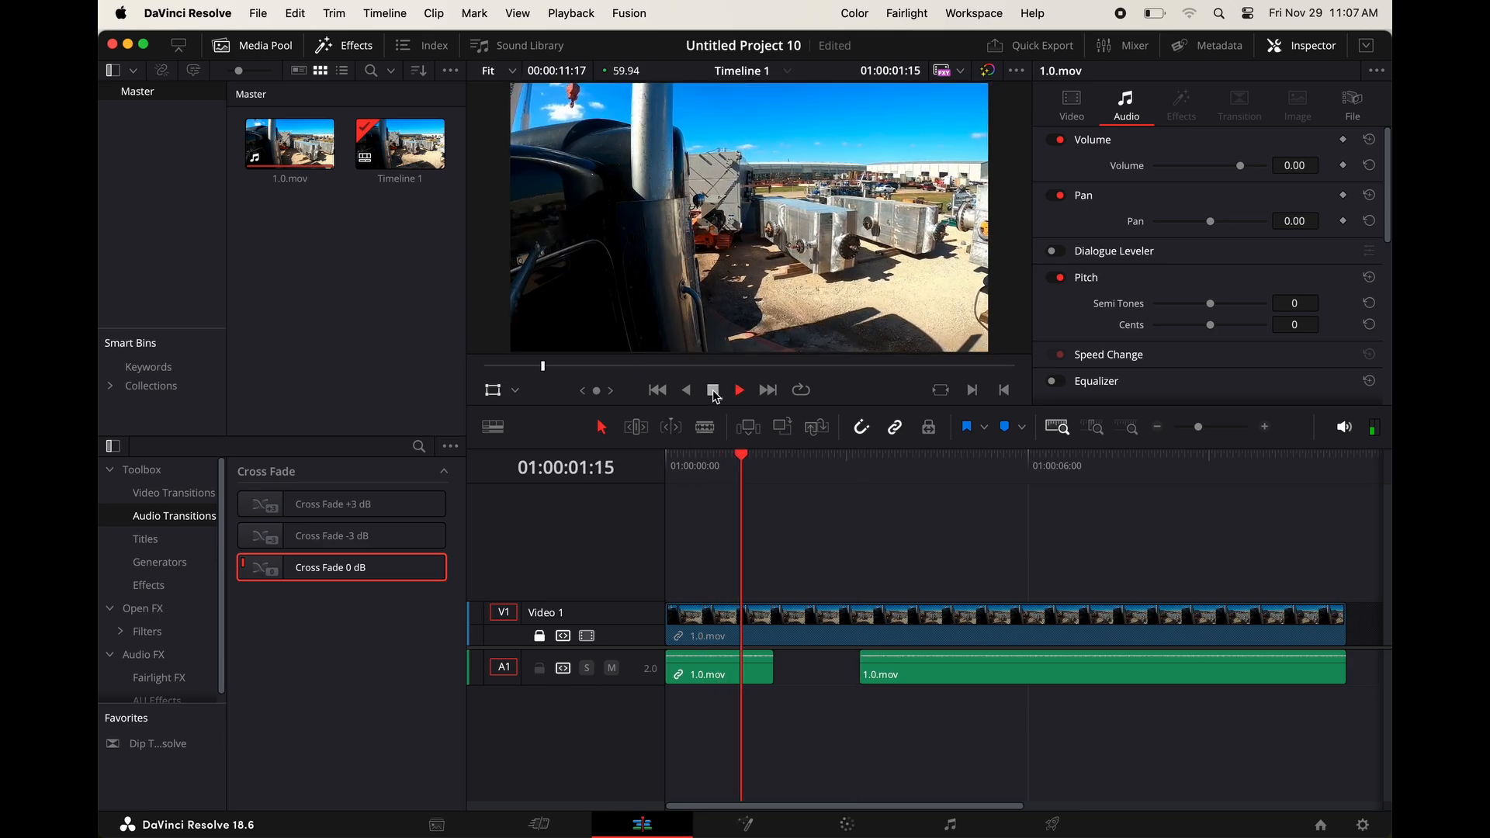
left_click(739, 390)
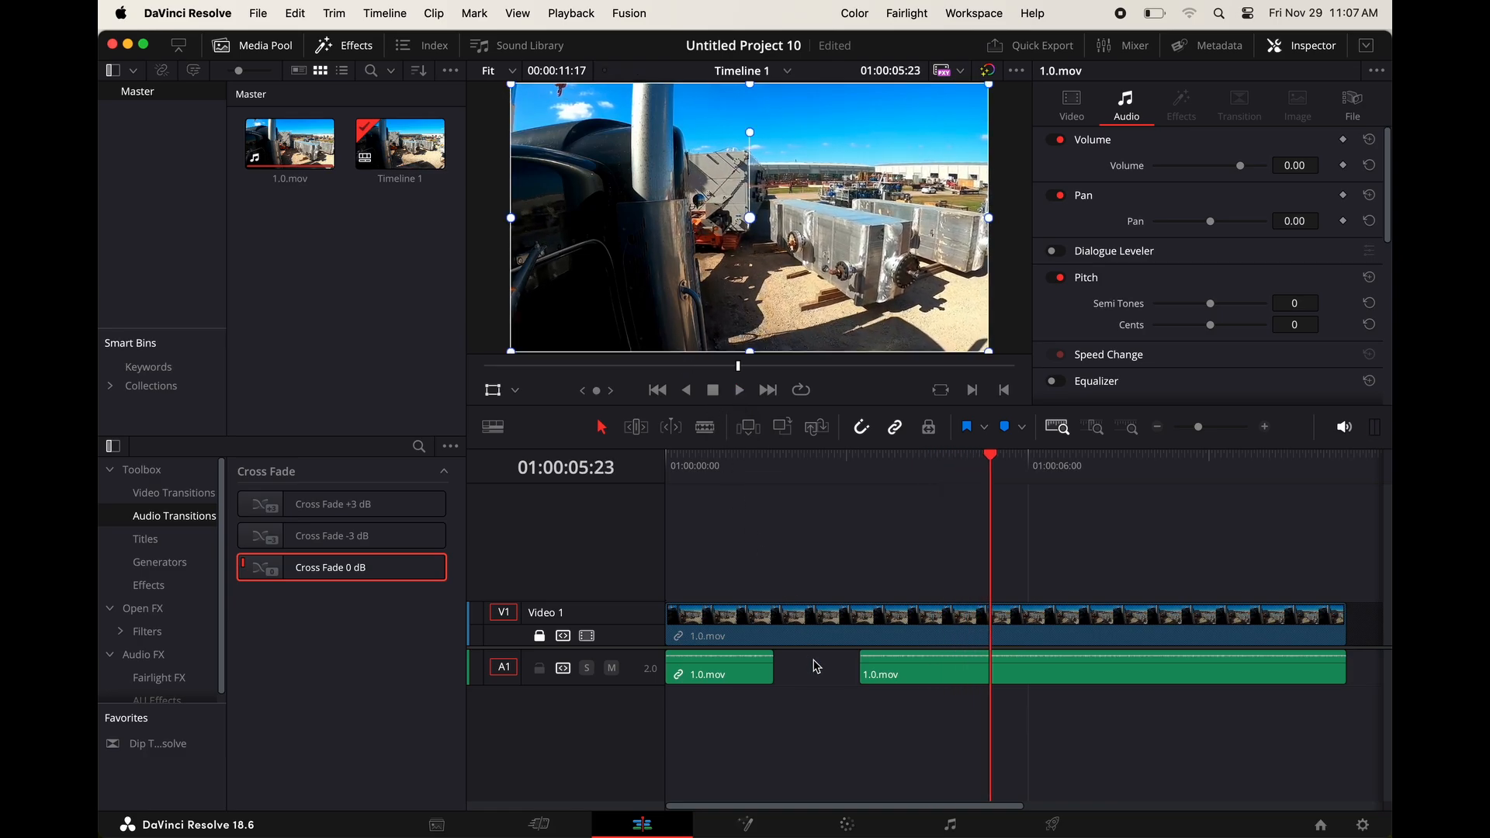
Step: Paste copied background noise into the gap and slide the last A1 clip left
left_click(964, 672)
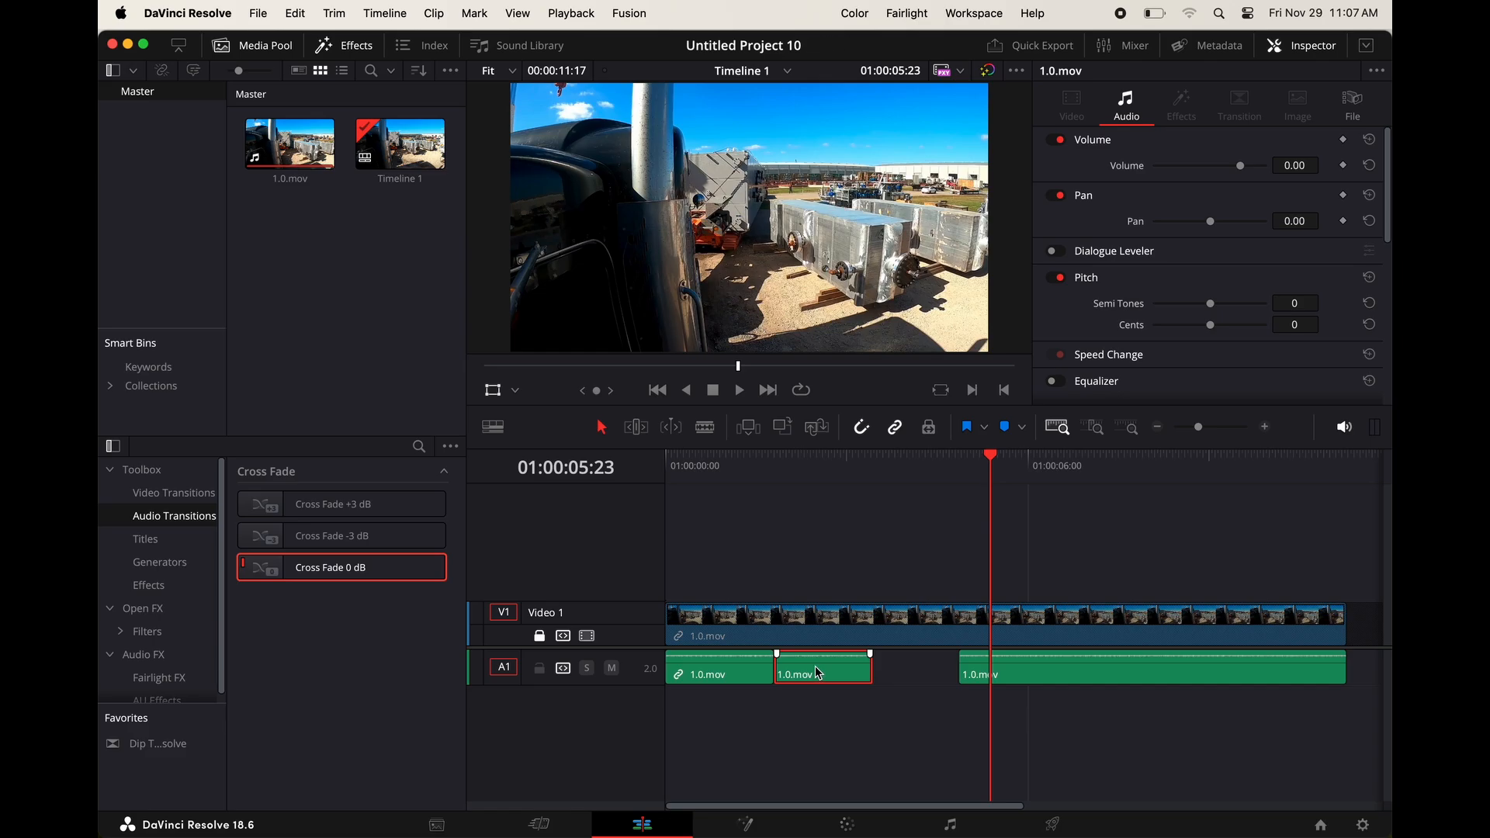
left_click(1150, 668)
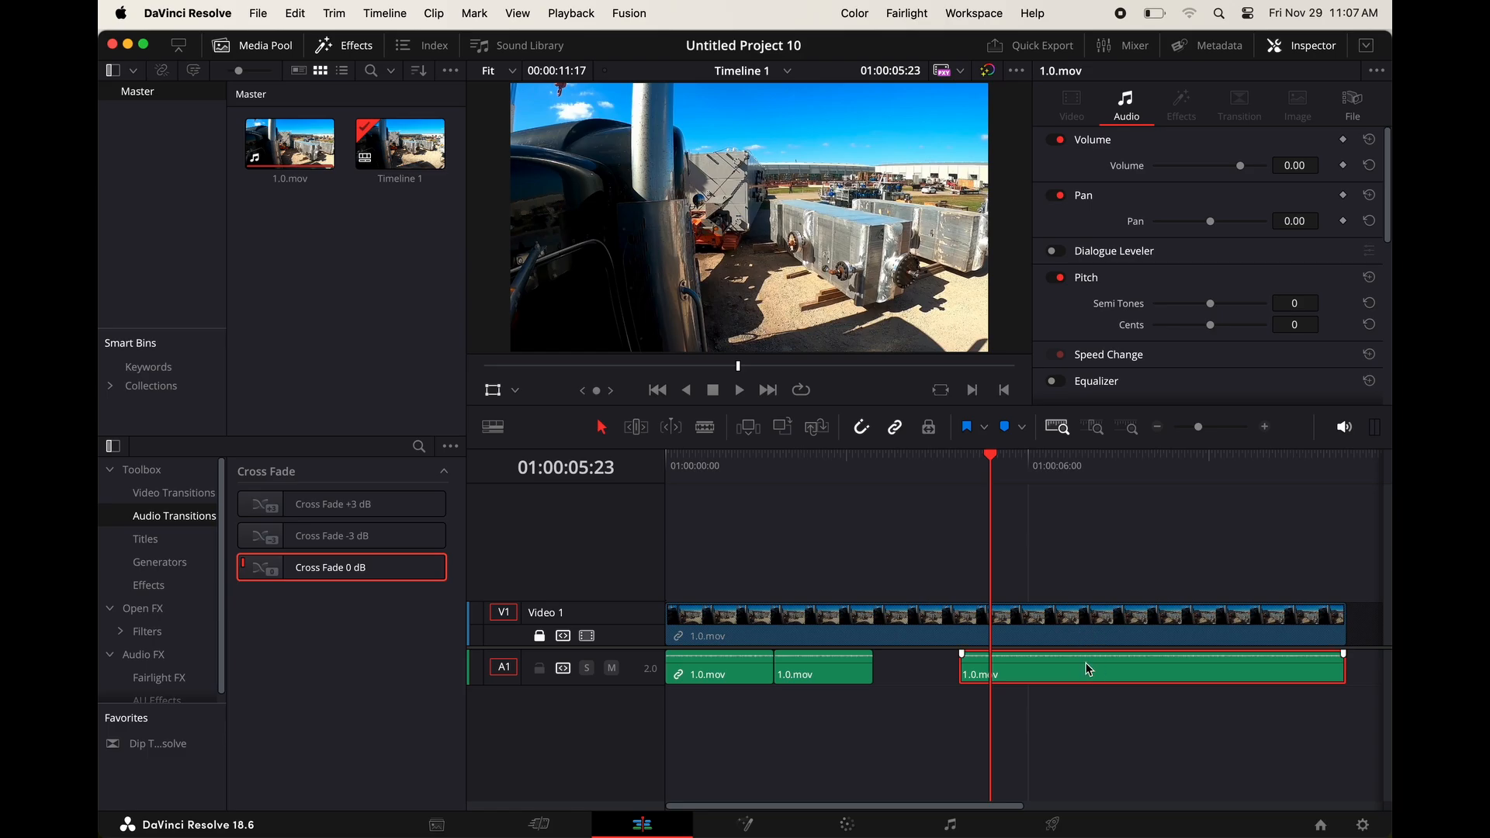
mouse_move(995, 672)
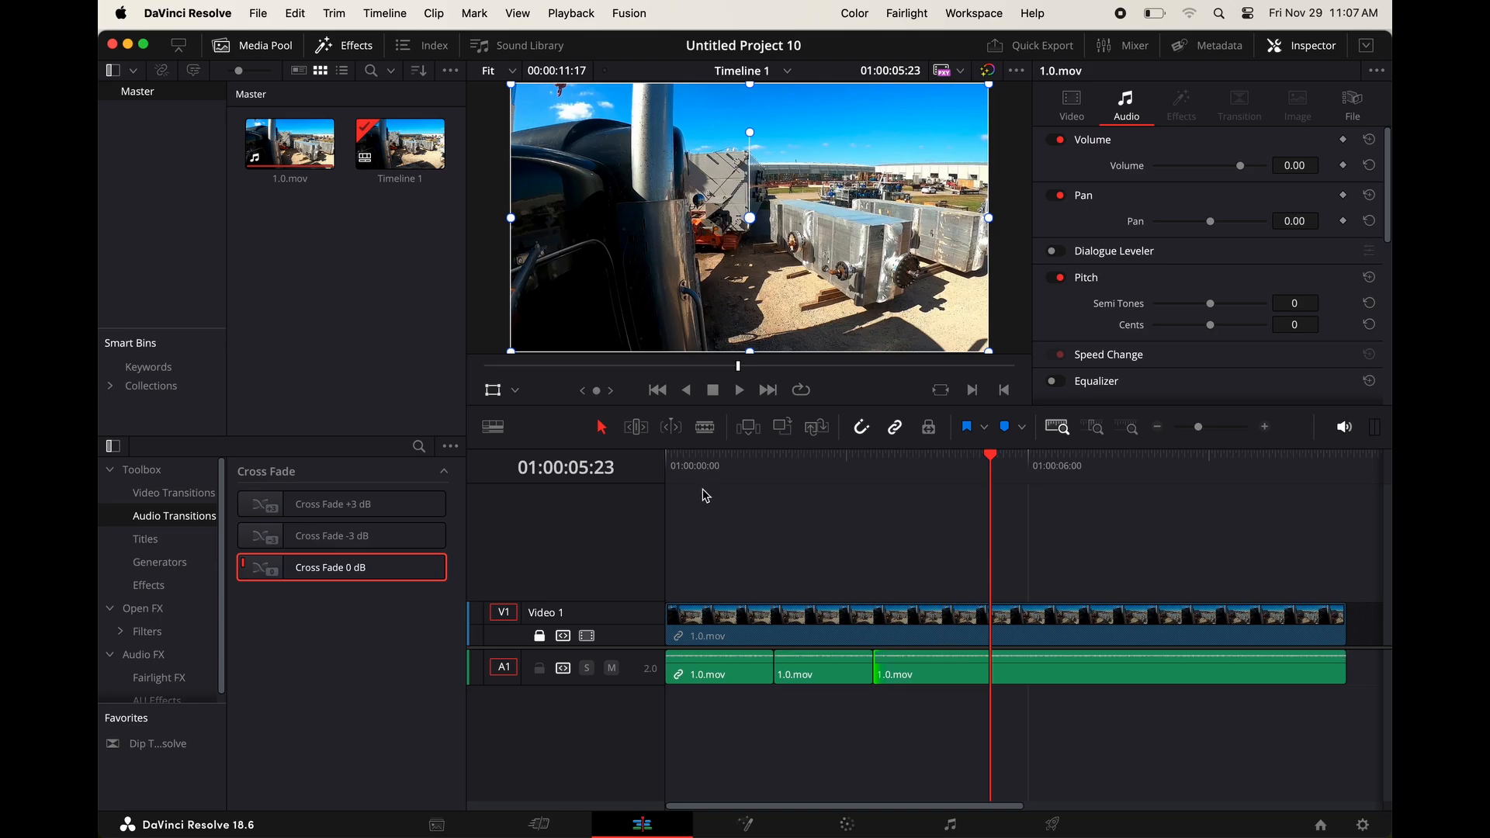
left_click(683, 467)
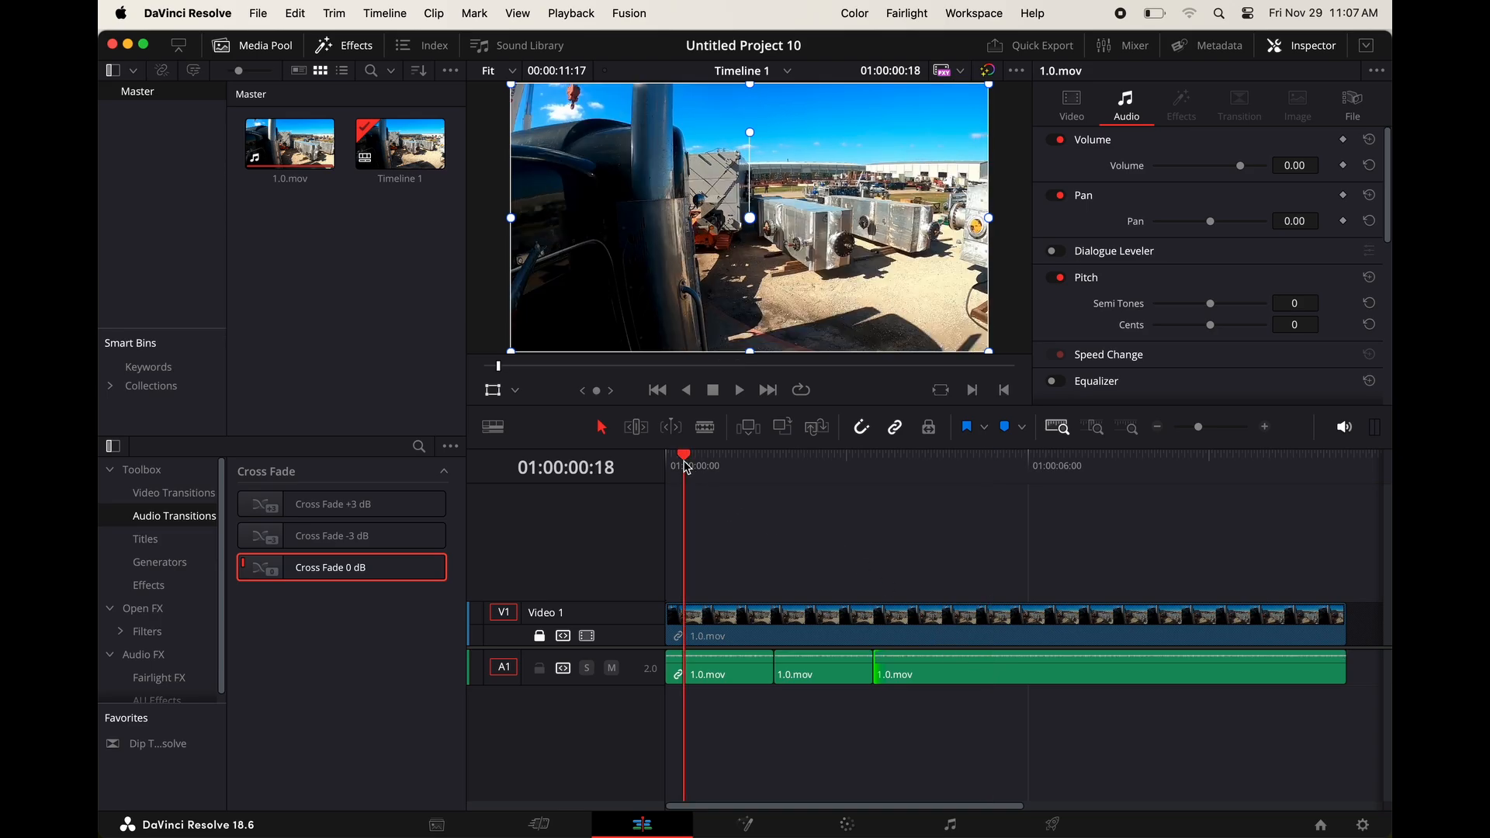
left_click(738, 390)
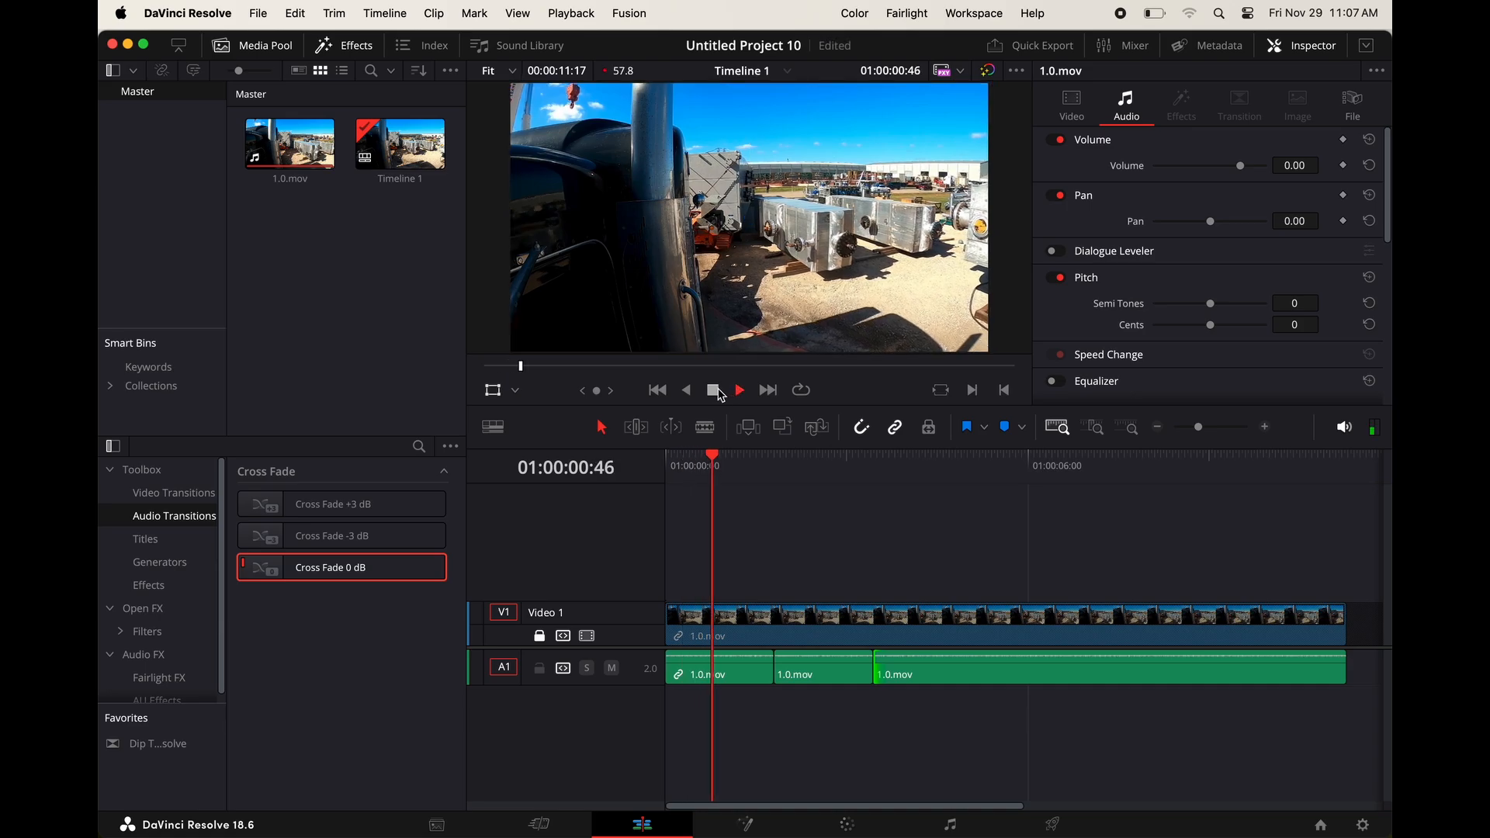